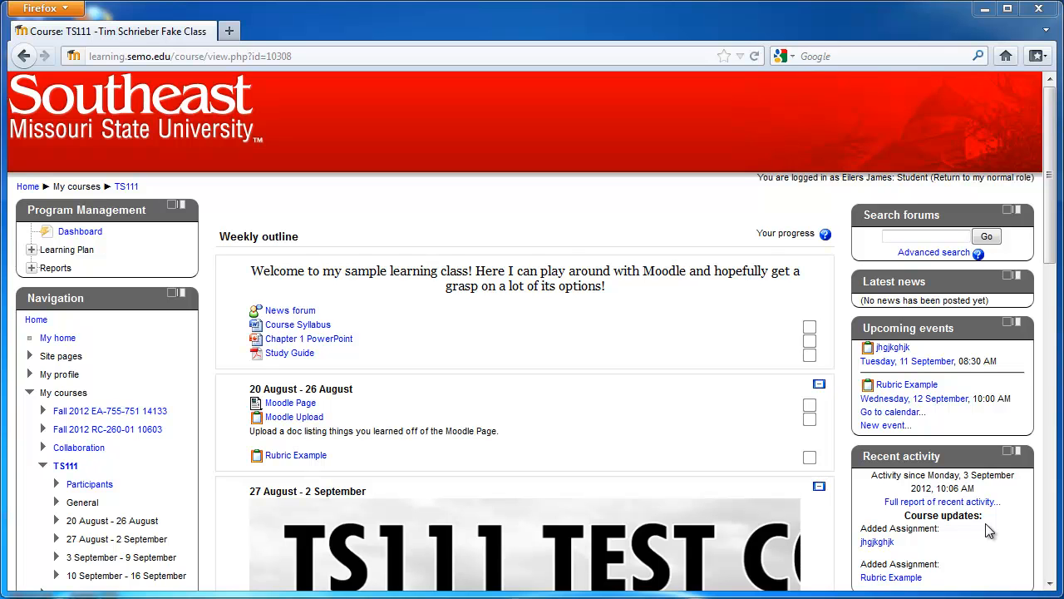
pyautogui.moveTo(348, 590)
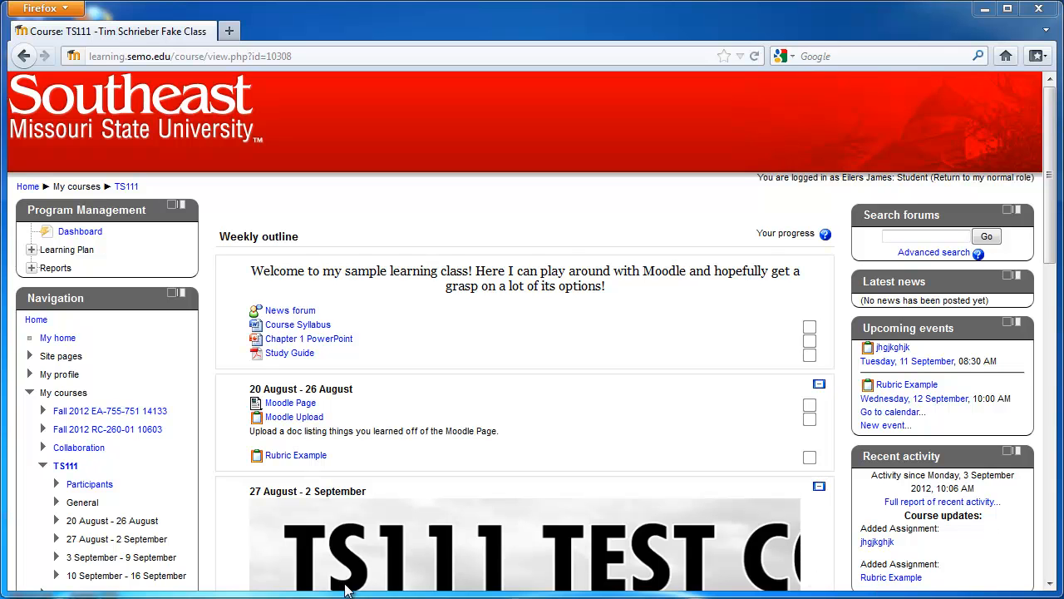
pyautogui.moveTo(354, 464)
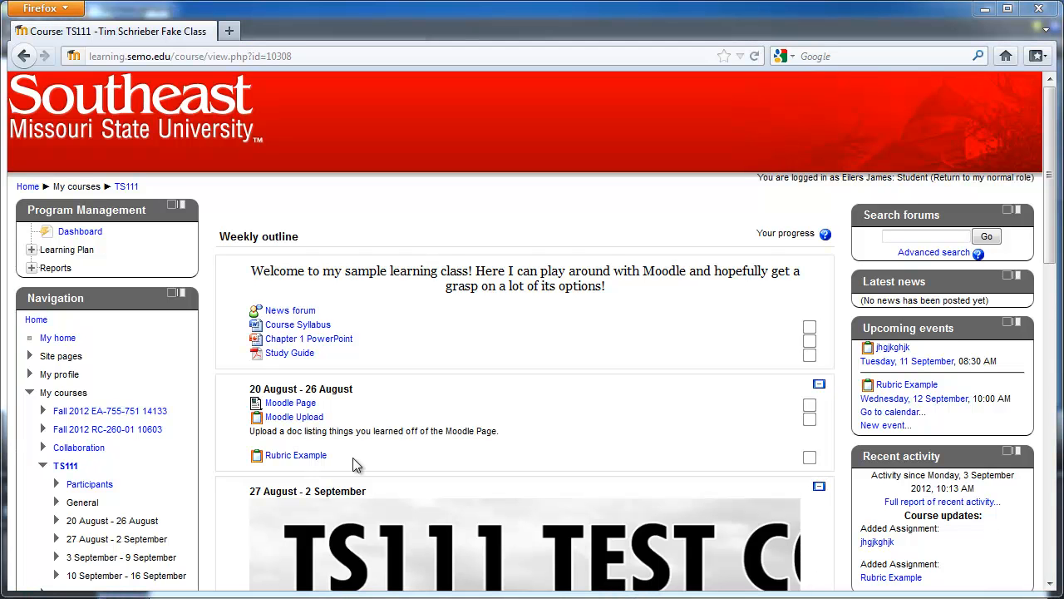
pyautogui.moveTo(136, 203)
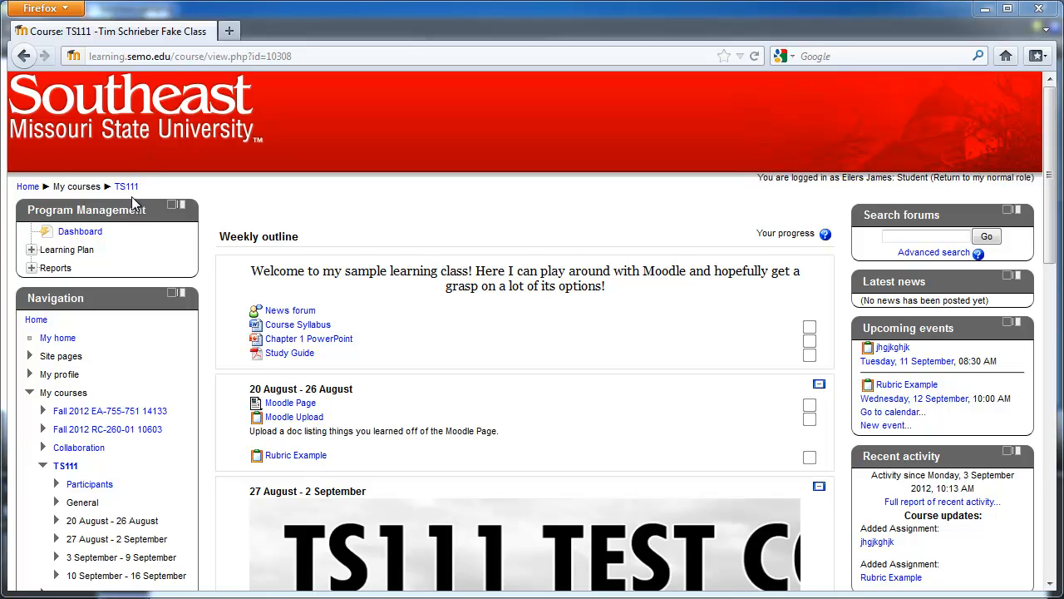
pyautogui.moveTo(170, 199)
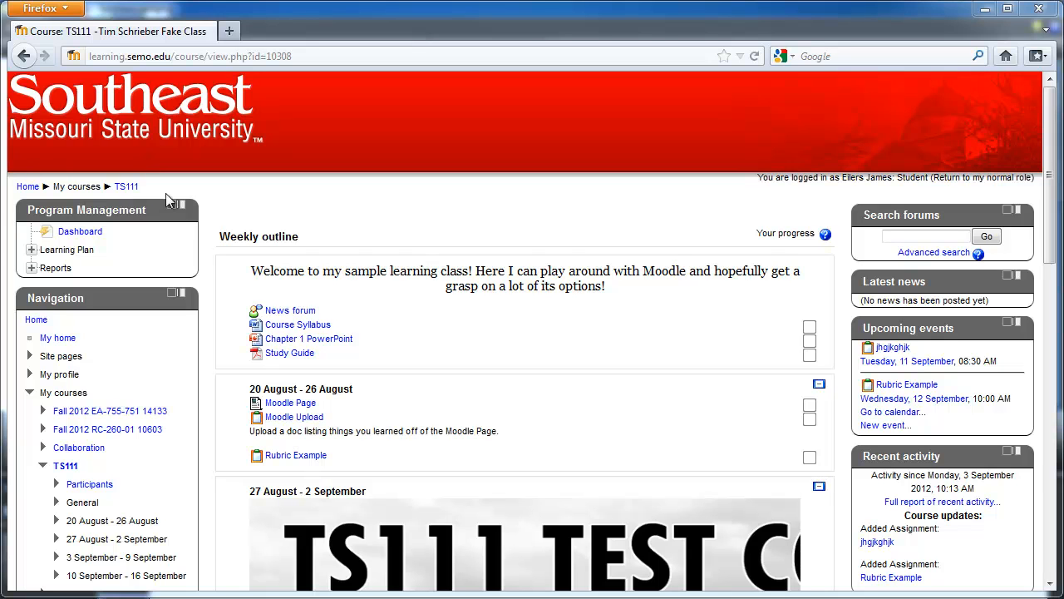
pyautogui.moveTo(296, 456)
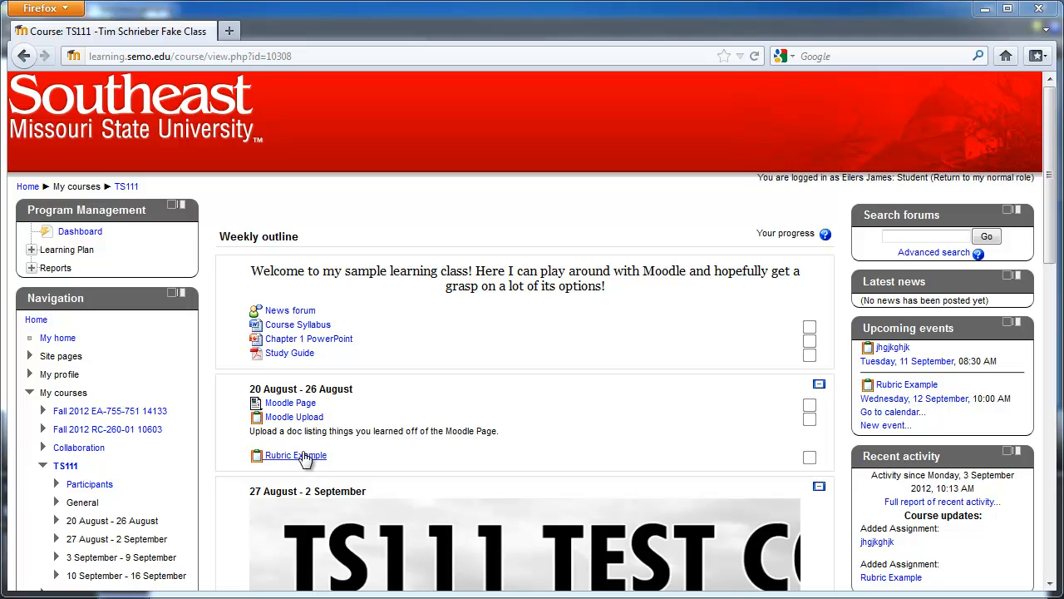
pyautogui.moveTo(296, 456)
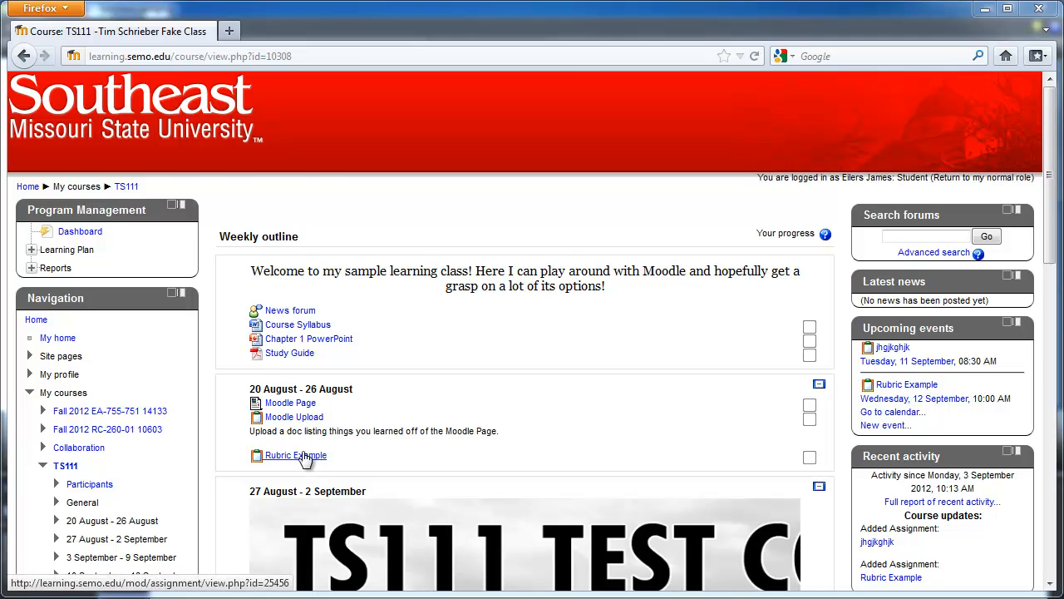
# Open the Rubric Example assignment listed under the 20 August - 26 August week.
pyautogui.click(296, 456)
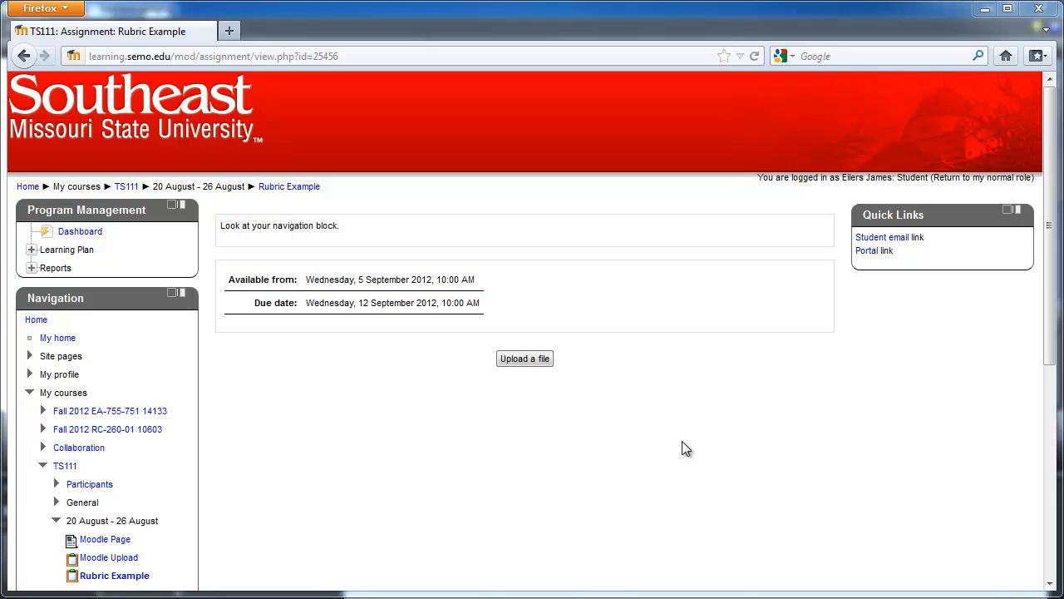
pyautogui.moveTo(159, 313)
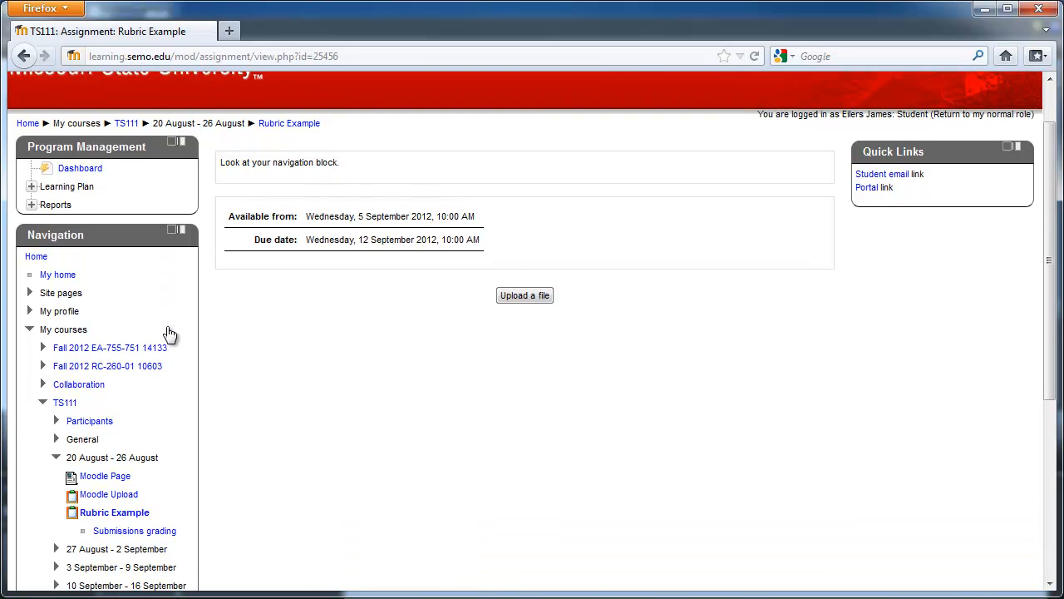
# Open Submissions grading from the Navigation block to preview the three-criterion rubric.
pyautogui.click(135, 531)
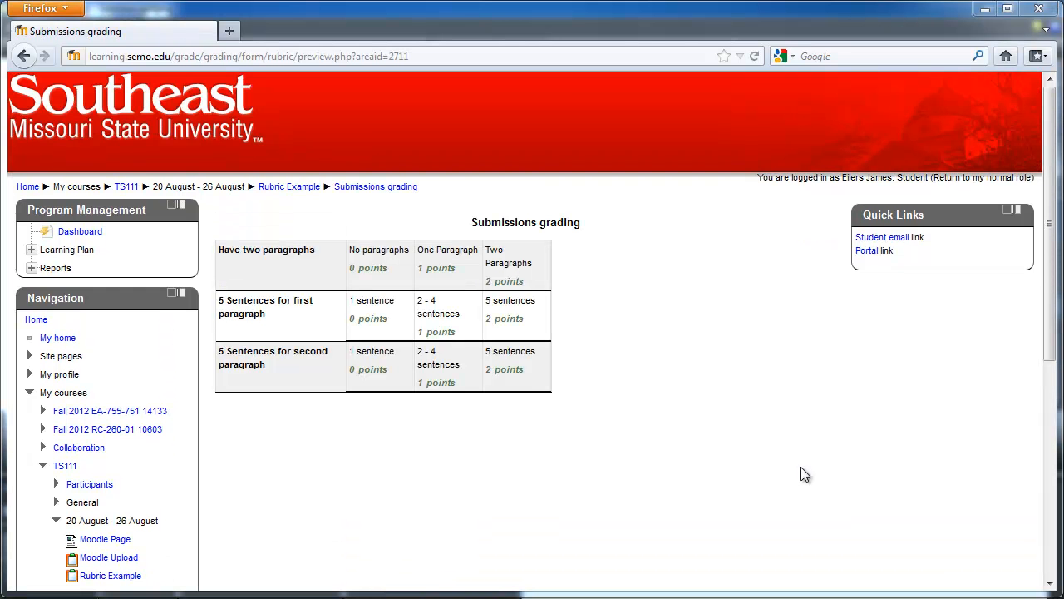